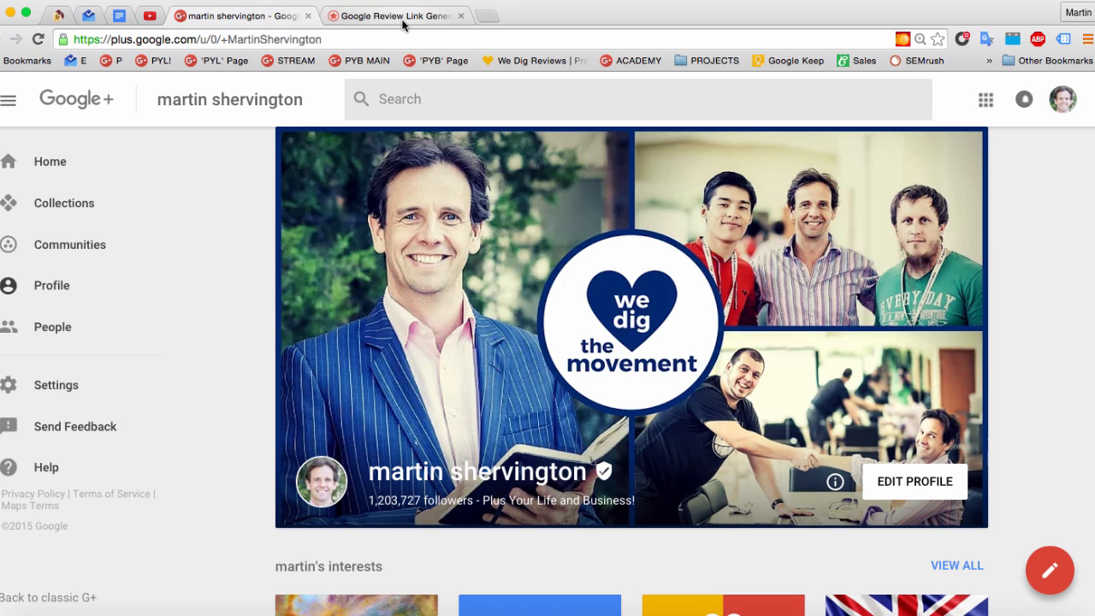
# Switch from the Google+ profile to the Grade.us Google Review Link Generator tab.
pyautogui.click(393, 15)
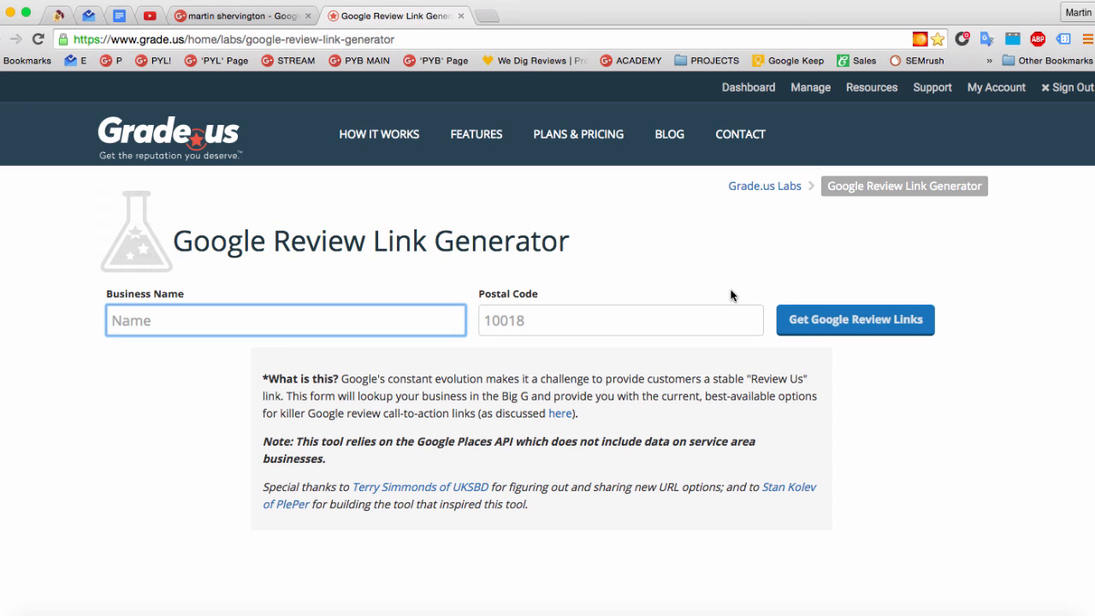
pyautogui.moveTo(372, 206)
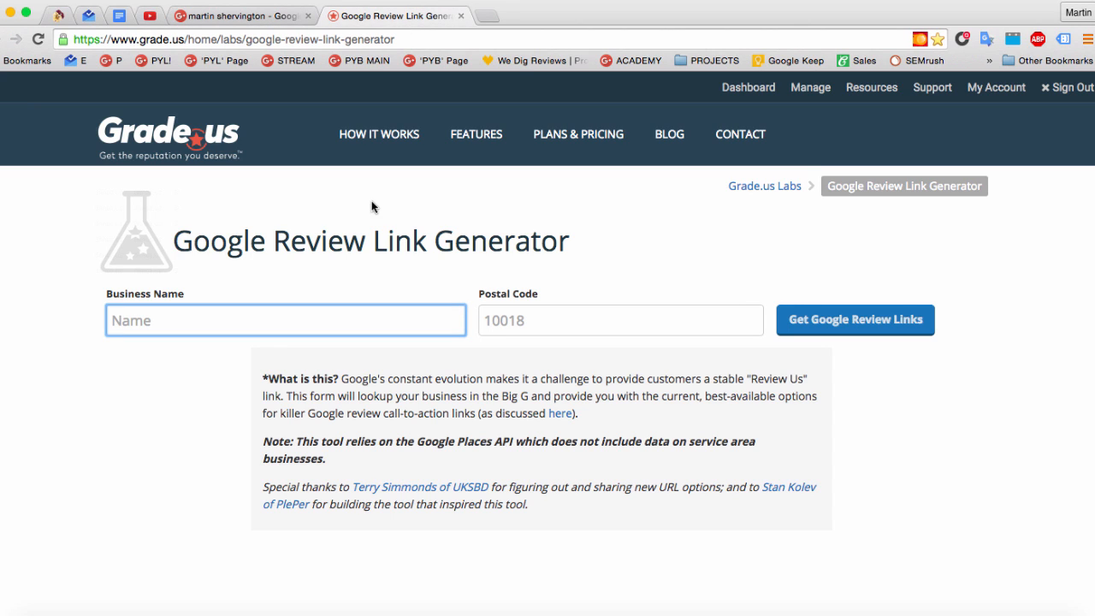
pyautogui.moveTo(284, 294)
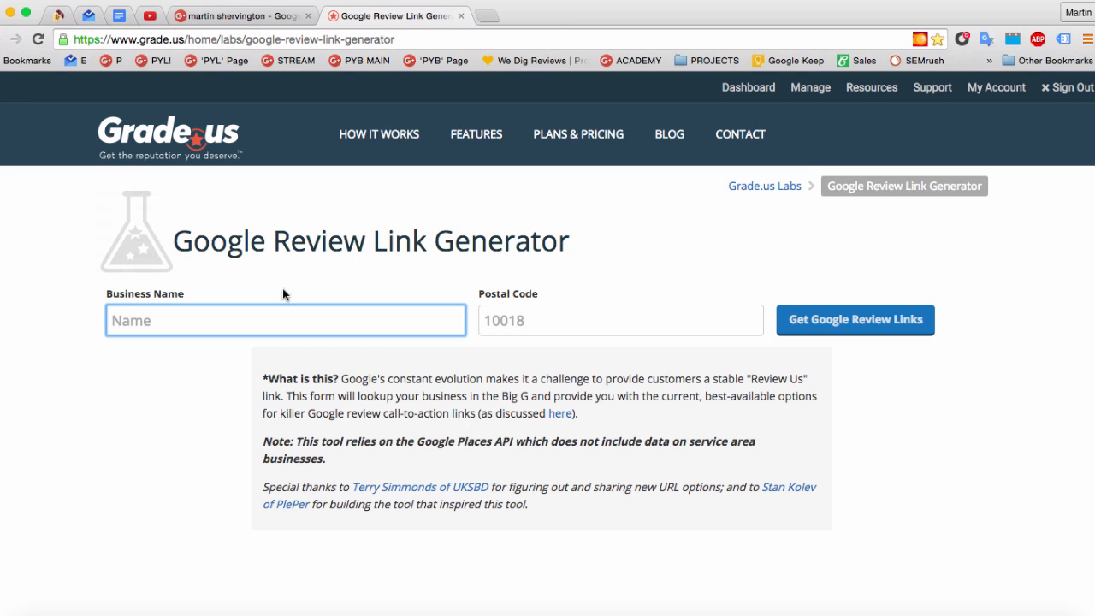
# Request review links for business name 'dialect inc' with postal code 94102.
pyautogui.click(285, 320)
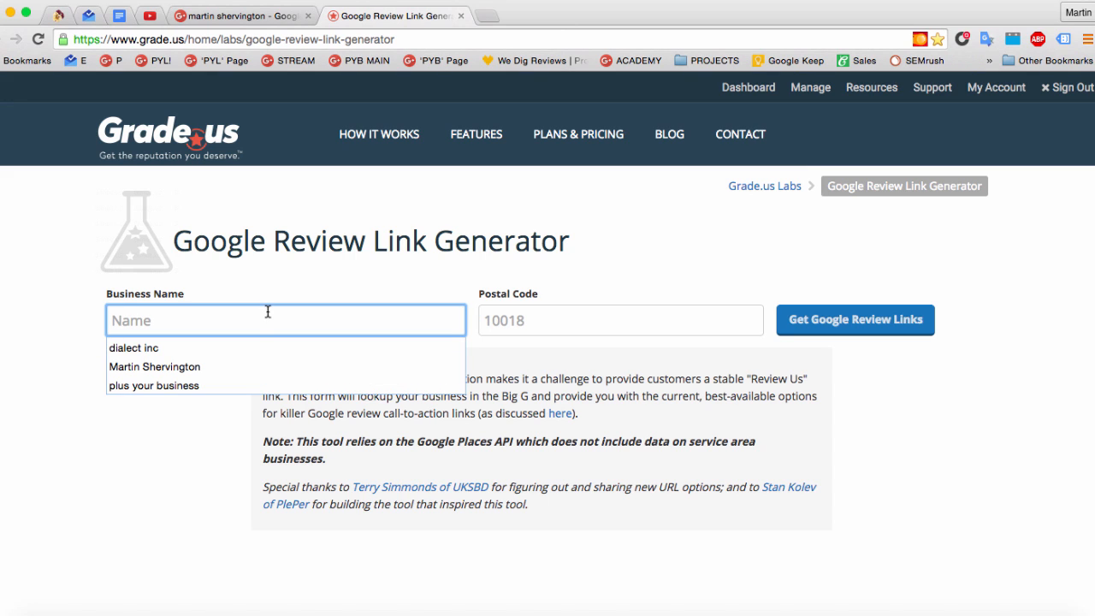
pyautogui.click(133, 348)
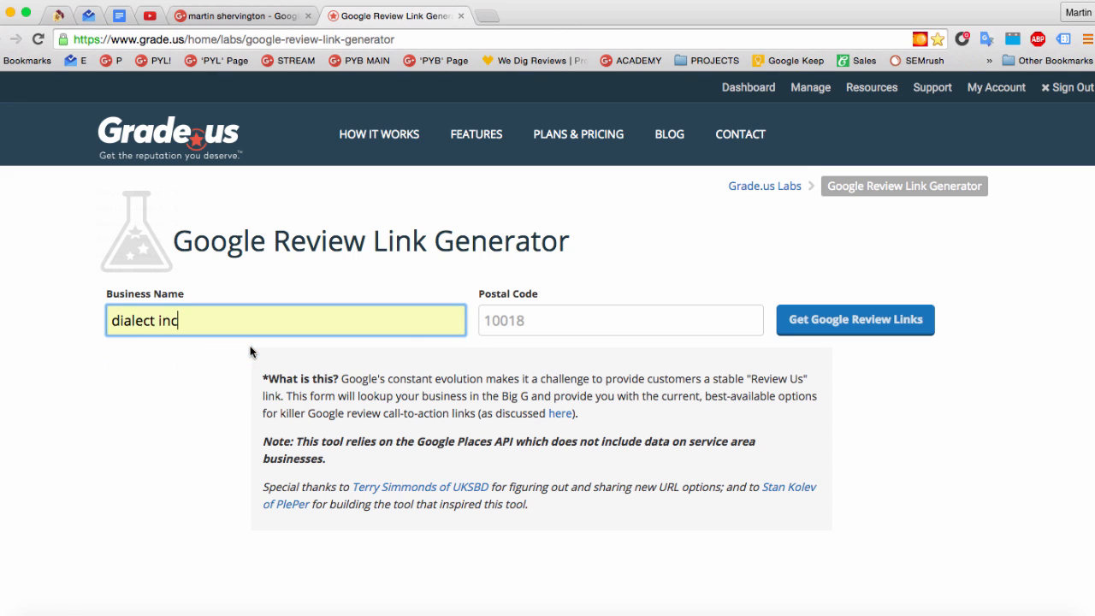
pyautogui.write('94102')
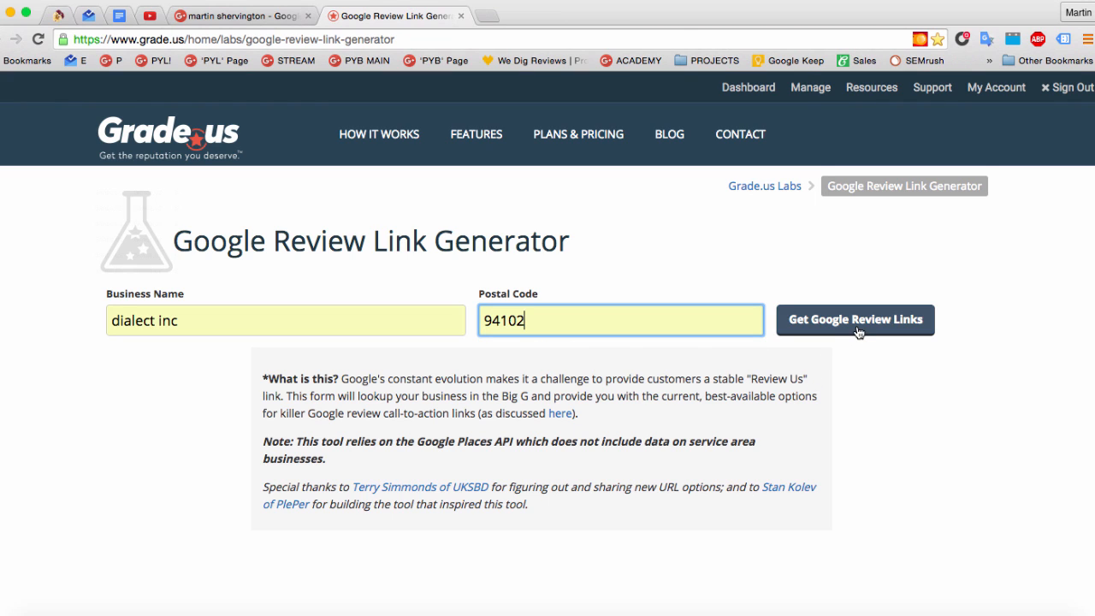
pyautogui.click(853, 319)
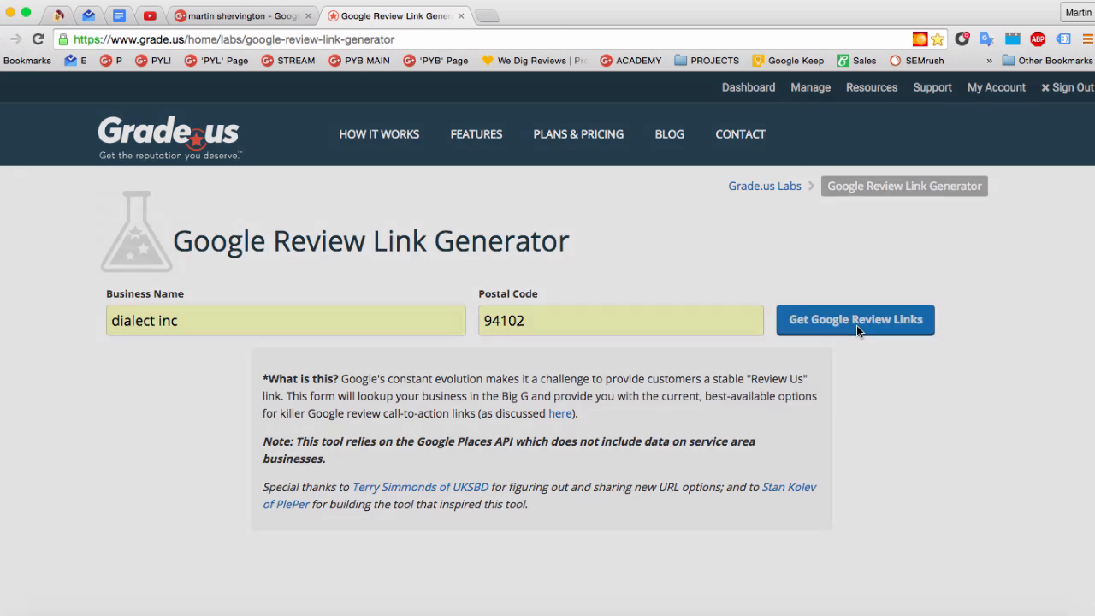
# Confirm Dialect Inc at 25 Taylor St, San Francisco as the correct listing.
pyautogui.click(855, 319)
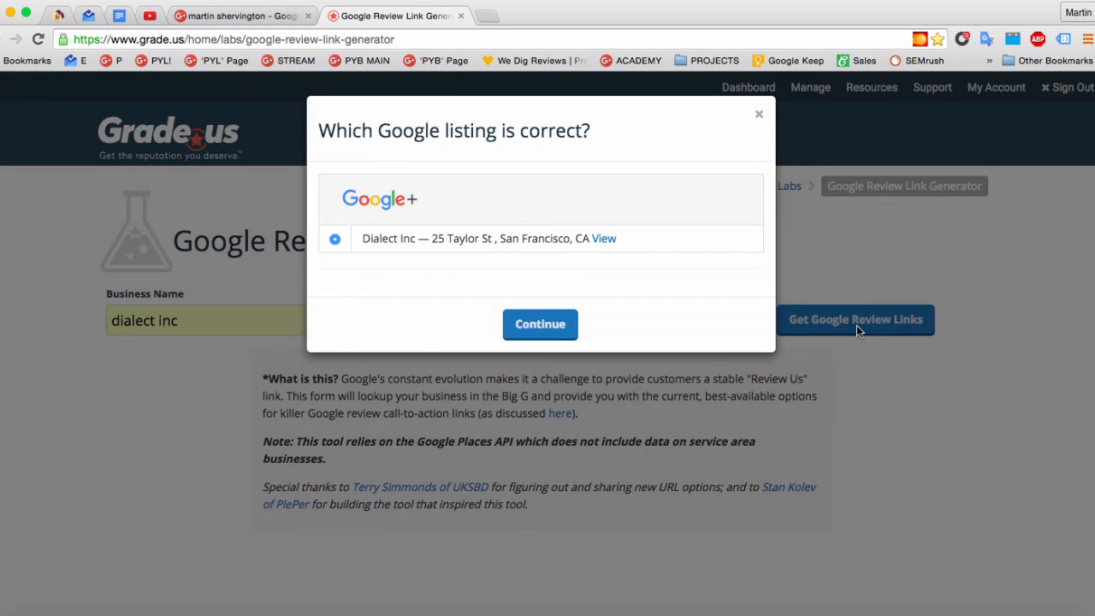
pyautogui.moveTo(663, 288)
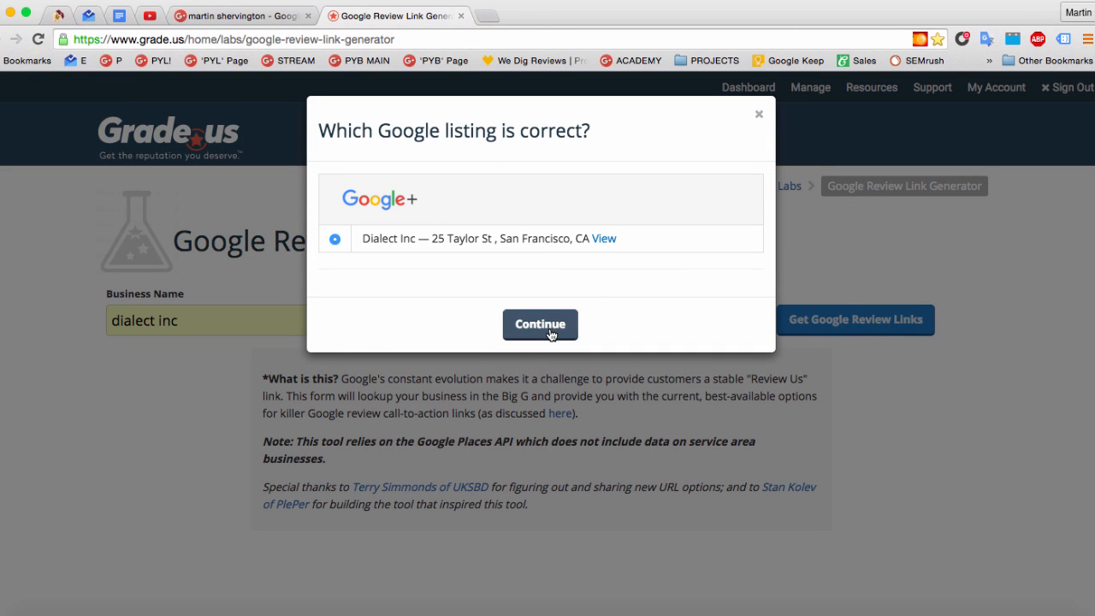
pyautogui.click(540, 324)
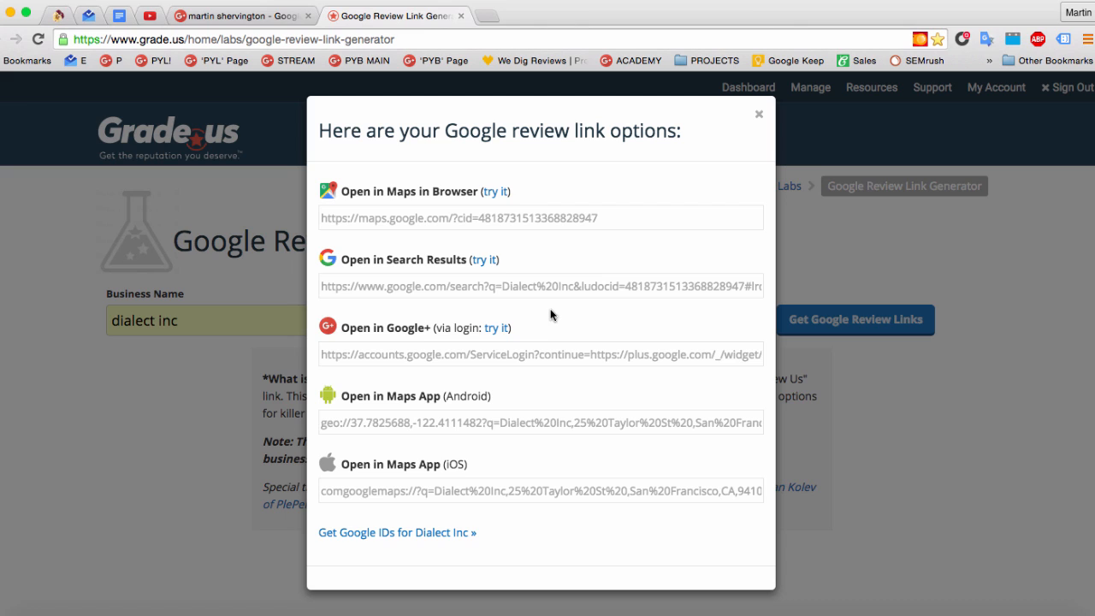
# Copy the Open in Search Results review link and test it in a new tab.
pyautogui.tripleClick(540, 286)
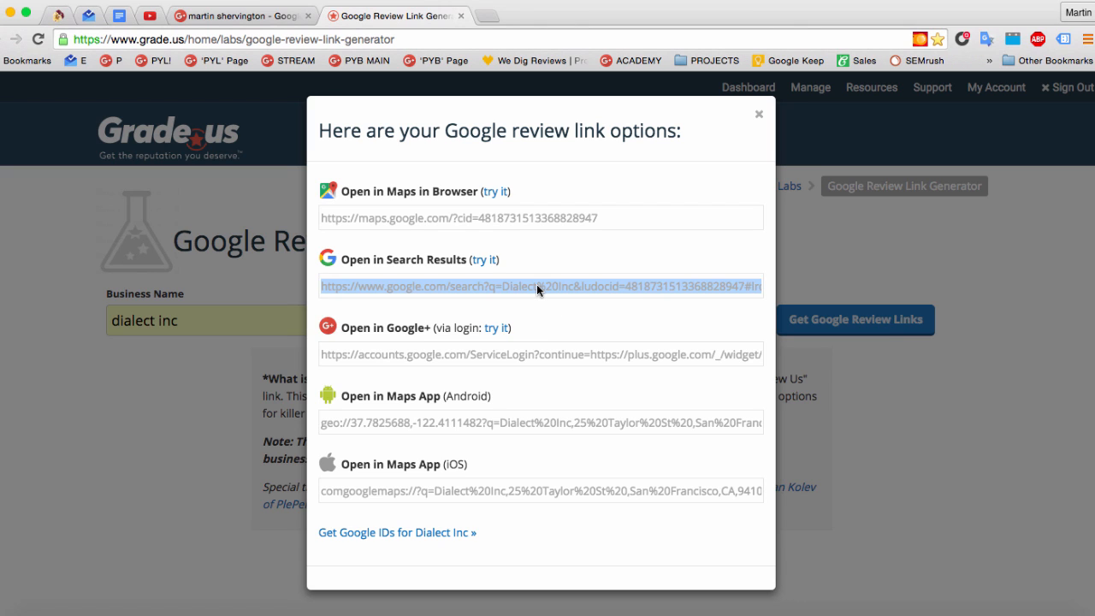
pyautogui.moveTo(486, 17)
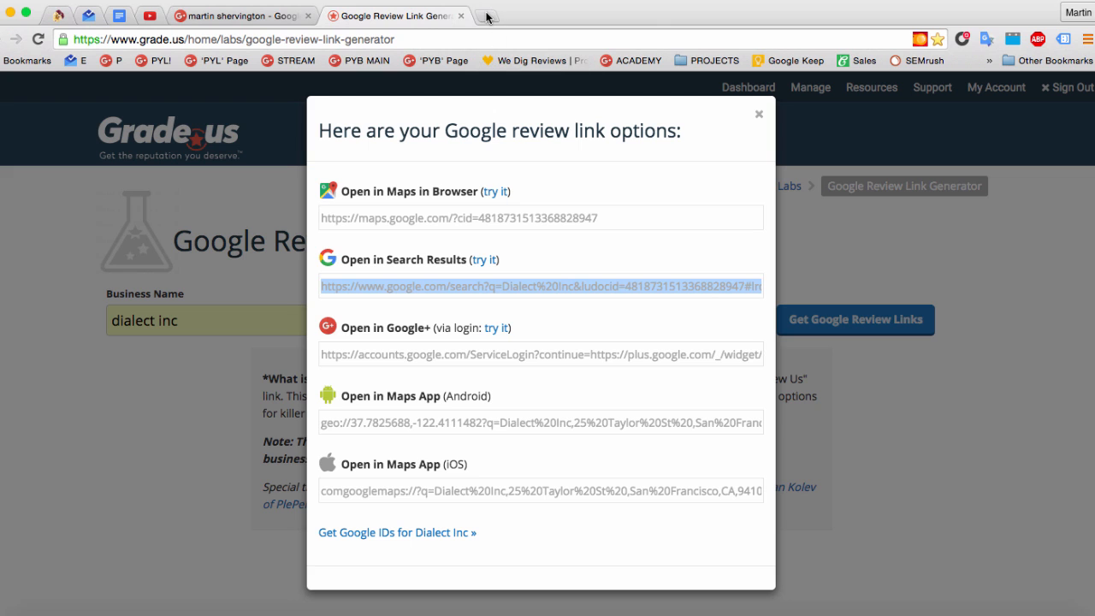
pyautogui.click(484, 259)
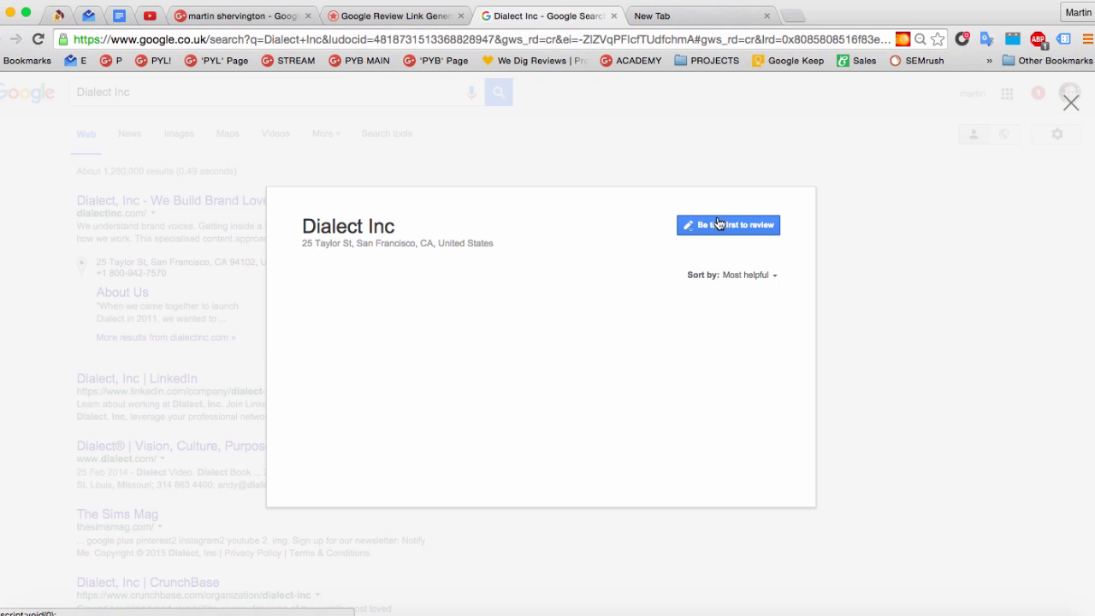
# Start Dialect Inc's first Google review with a five-star rating, then return to Grade.us.
pyautogui.click(728, 224)
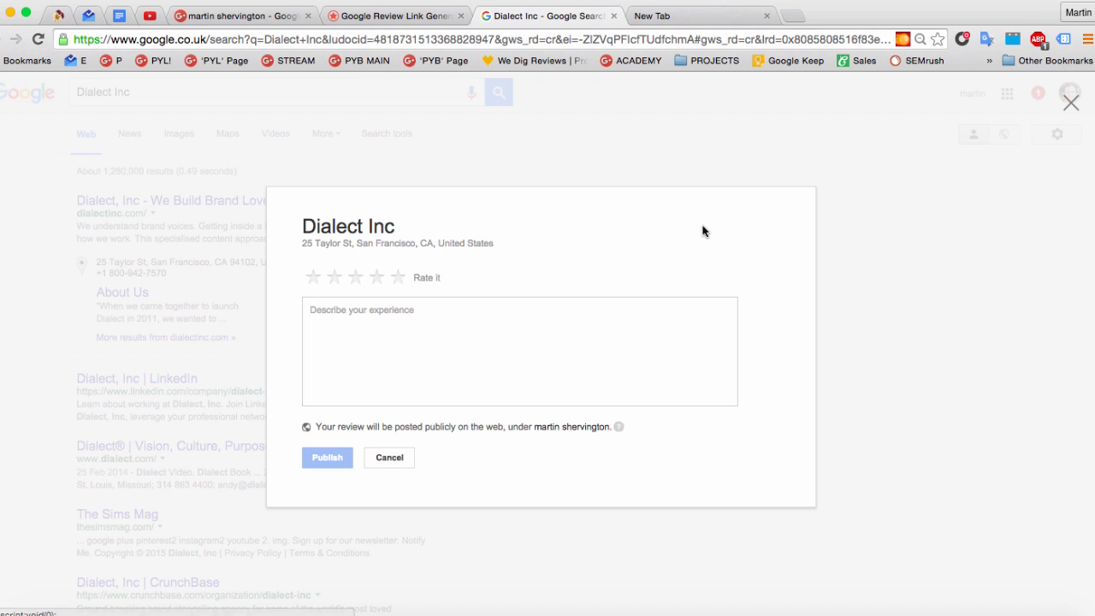
pyautogui.click(397, 276)
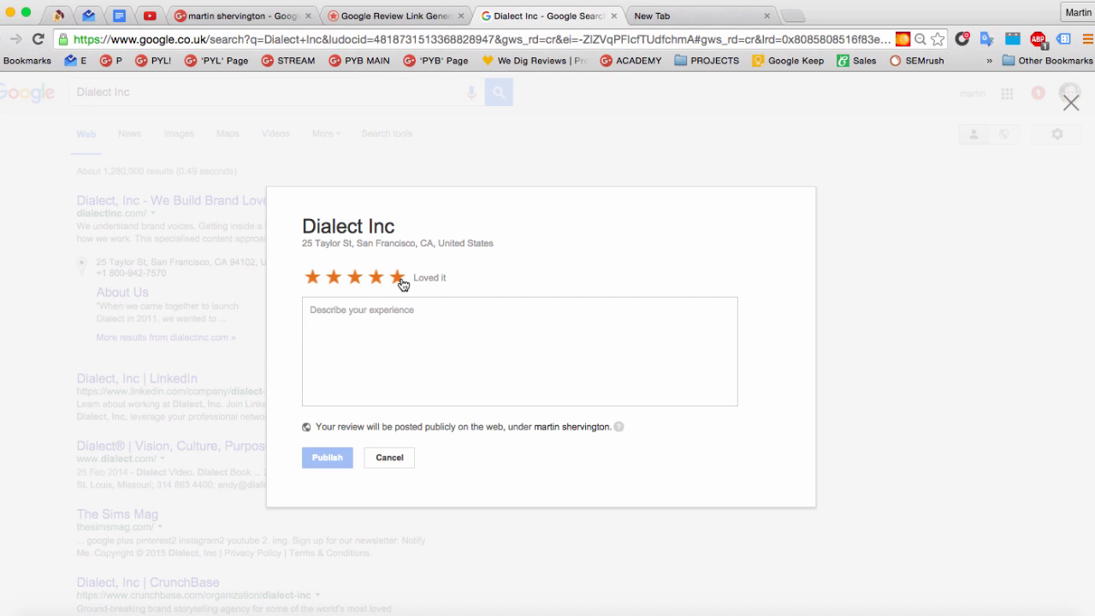
pyautogui.click(397, 276)
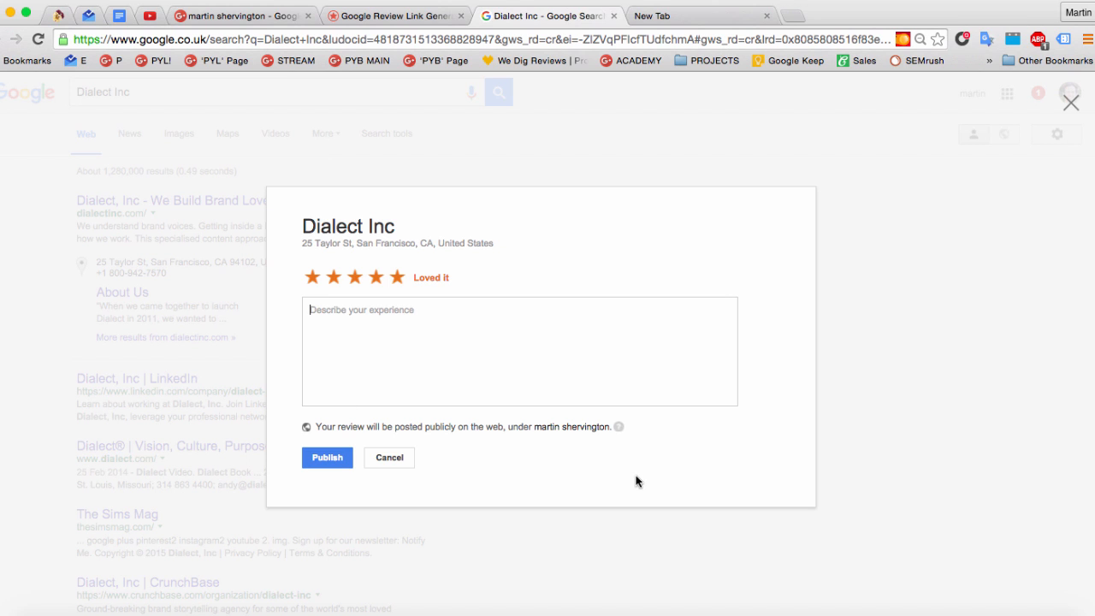
pyautogui.click(394, 16)
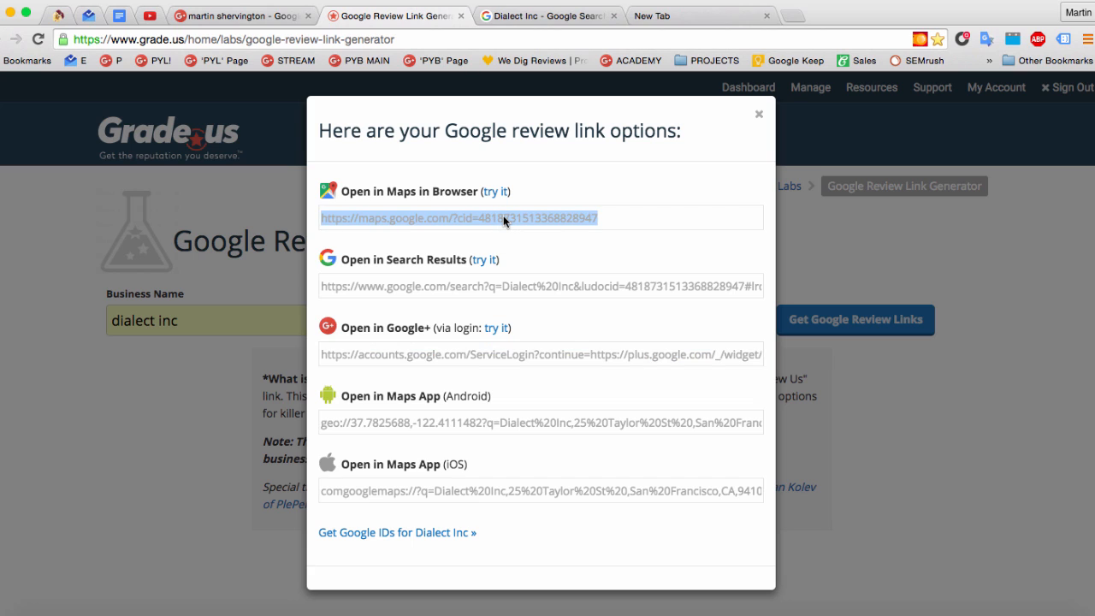
pyautogui.moveTo(404, 207)
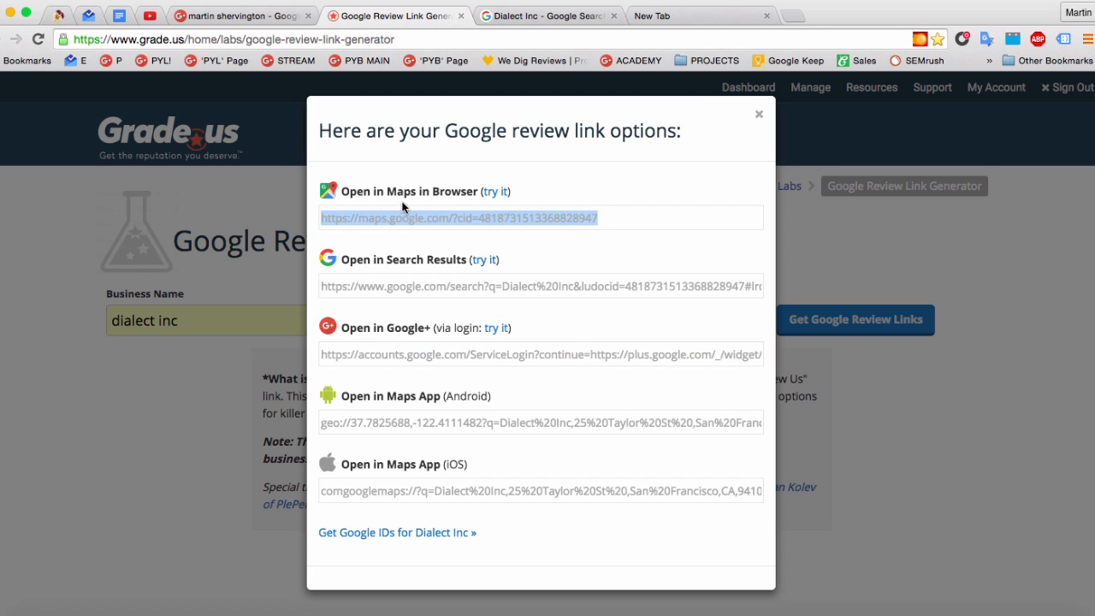
pyautogui.moveTo(443, 197)
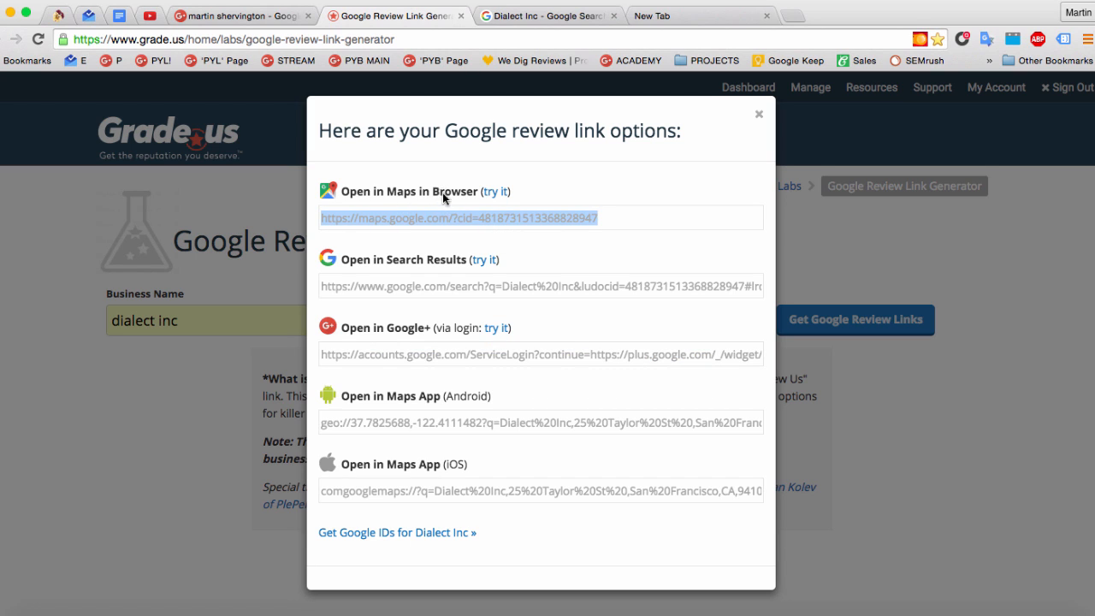
pyautogui.moveTo(402, 357)
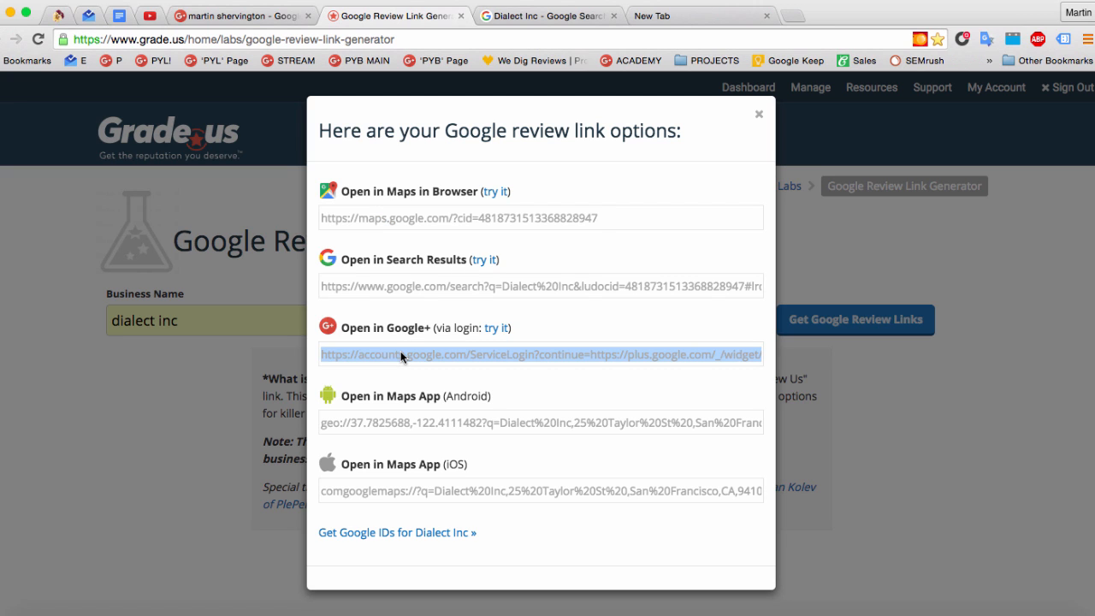
pyautogui.moveTo(402, 430)
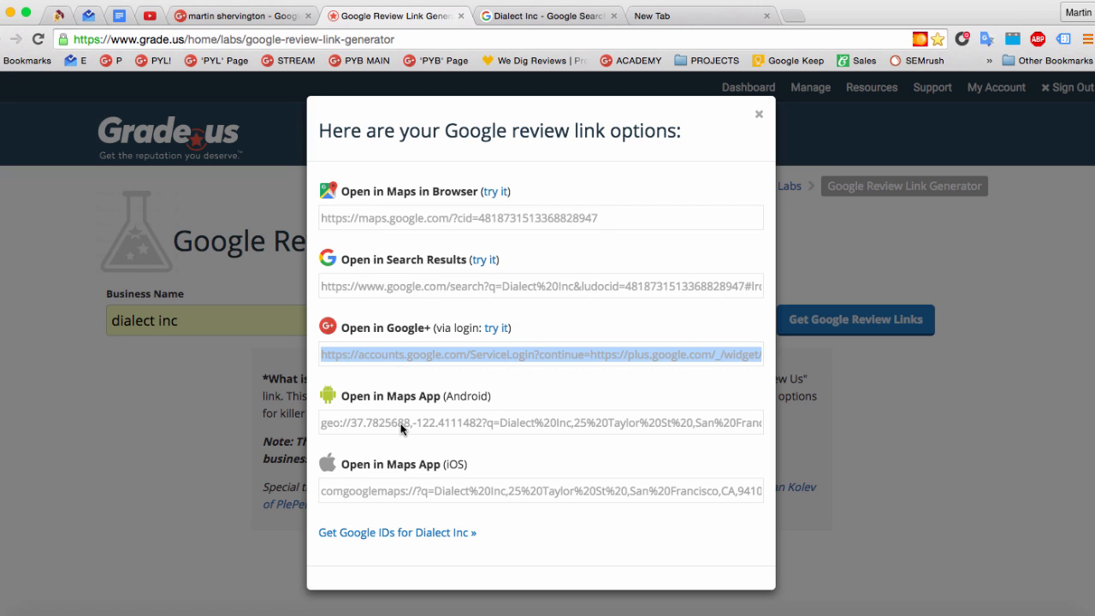
pyautogui.moveTo(415, 392)
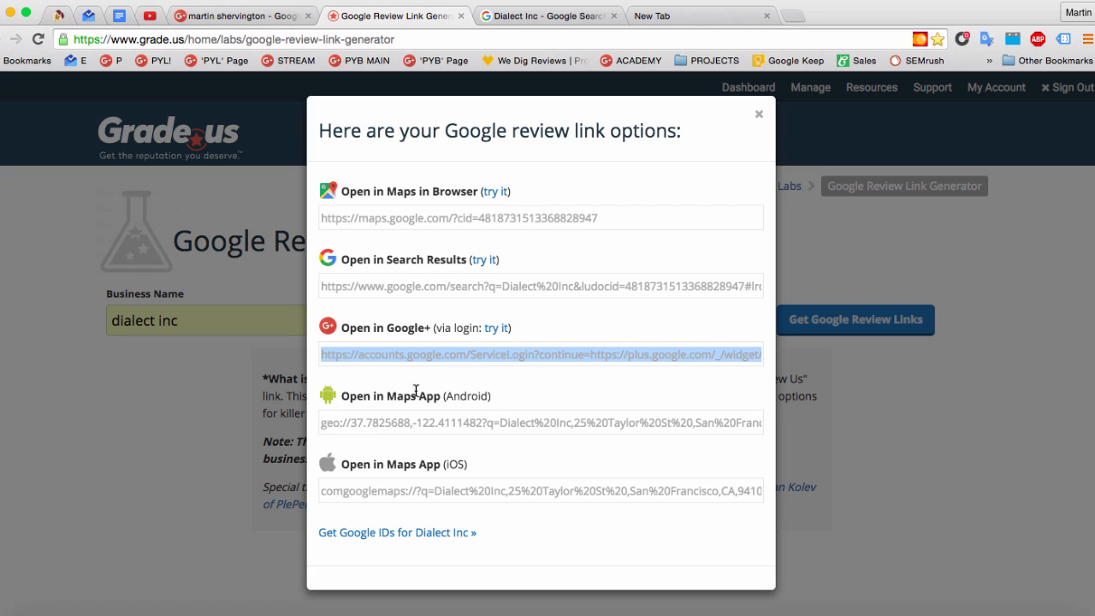
pyautogui.click(540, 423)
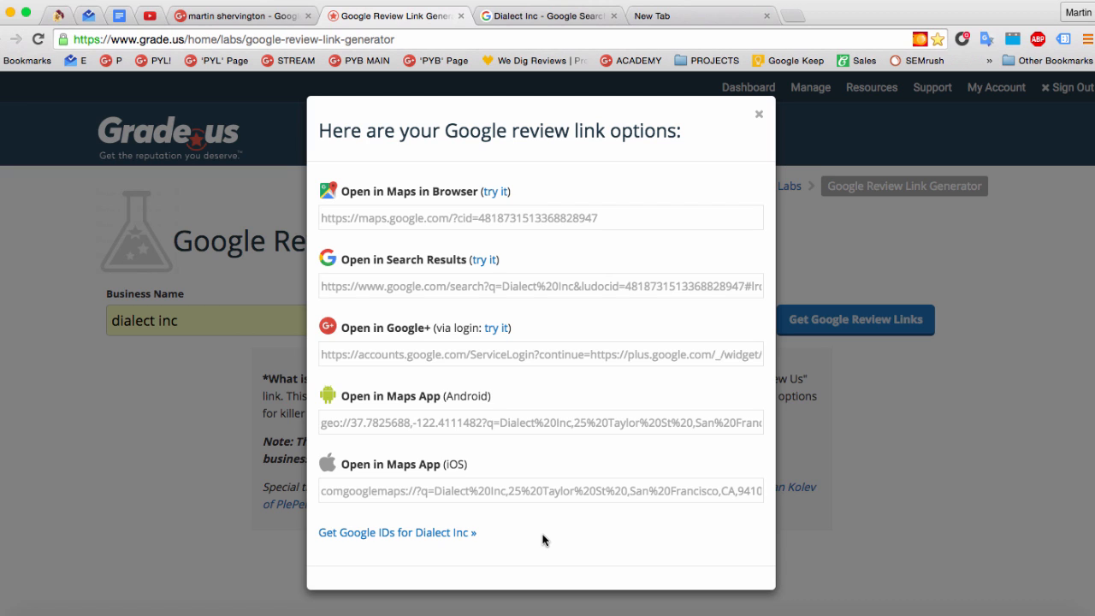
pyautogui.moveTo(758, 117)
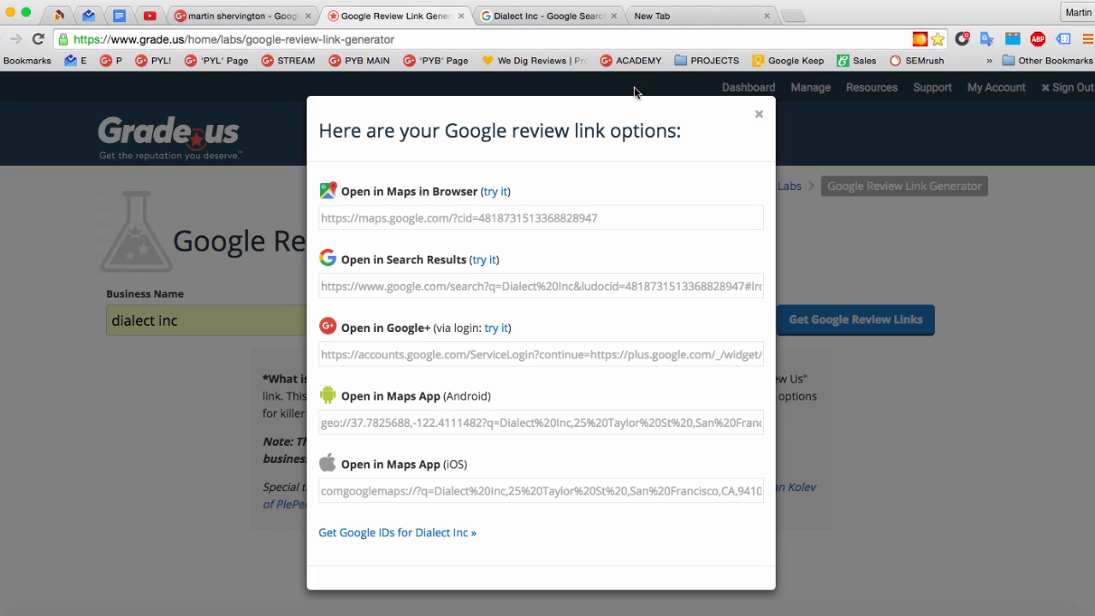
pyautogui.moveTo(729, 203)
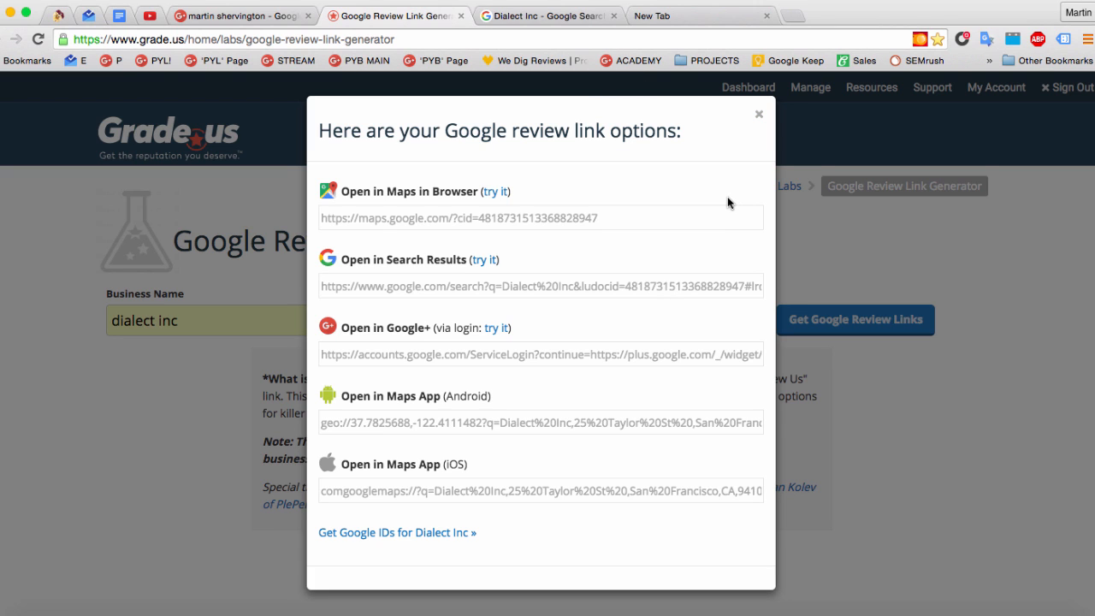